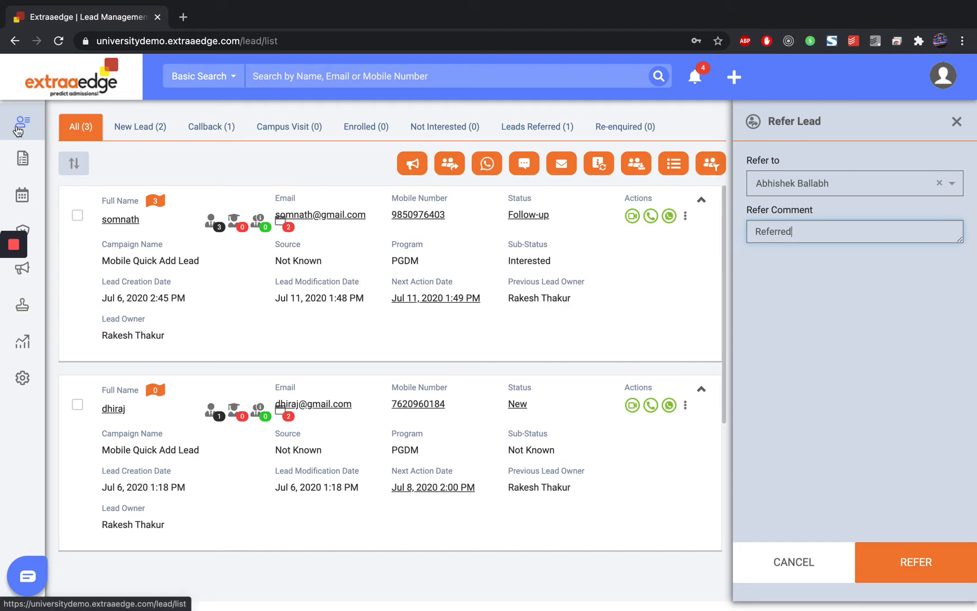
mouse_move(23, 121)
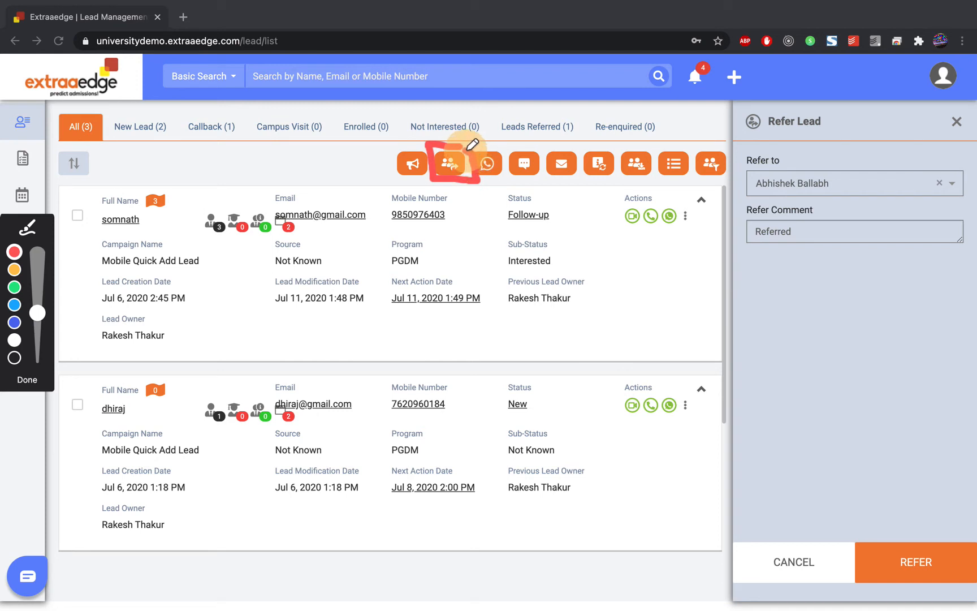
mouse_move(377, 199)
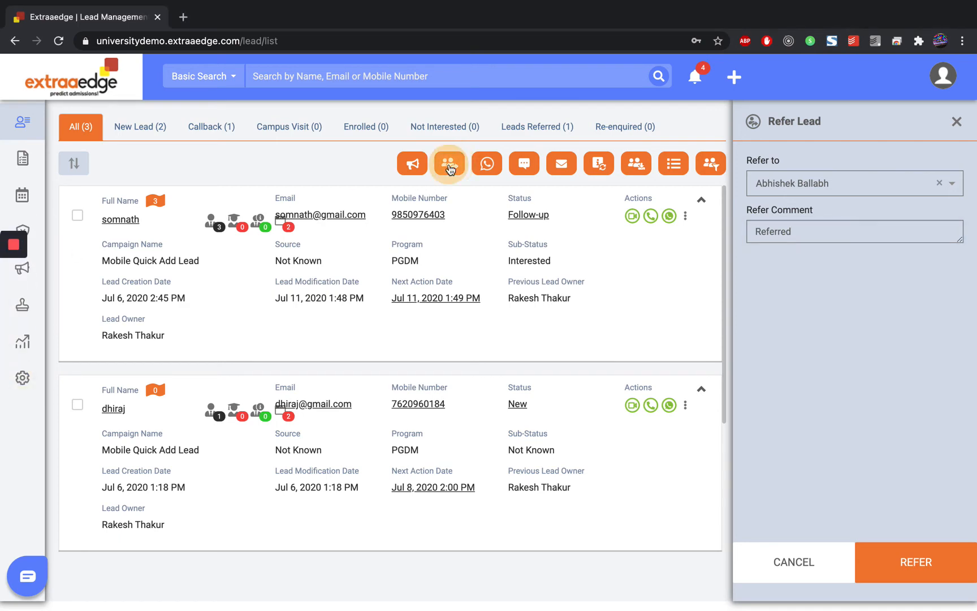
left_click(914, 561)
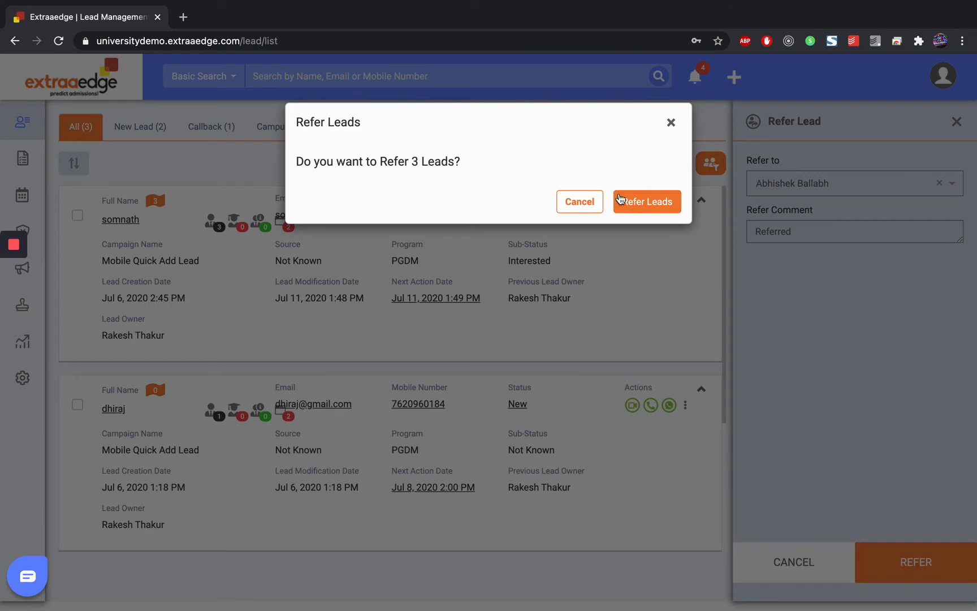
left_click(646, 201)
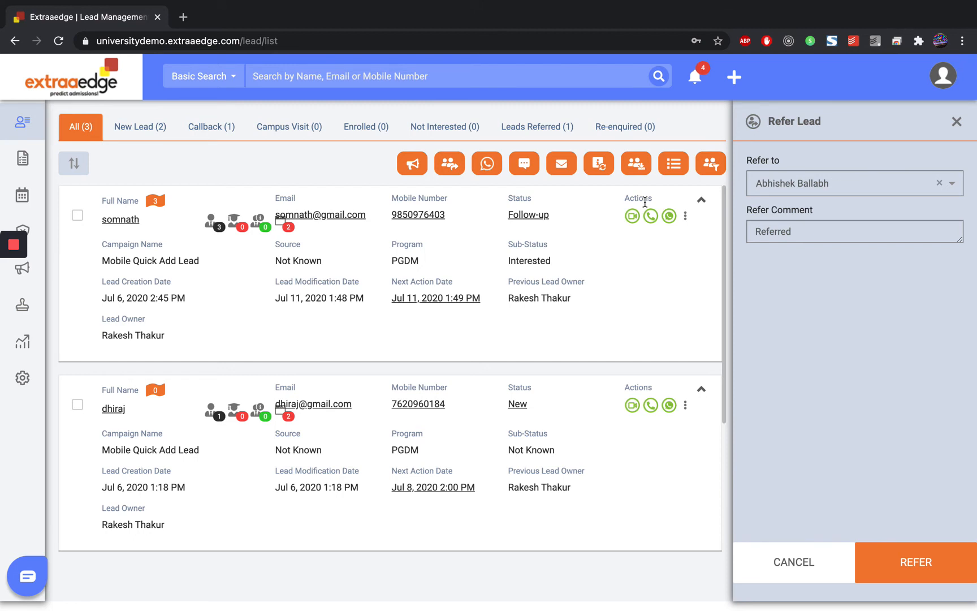
left_click(850, 182)
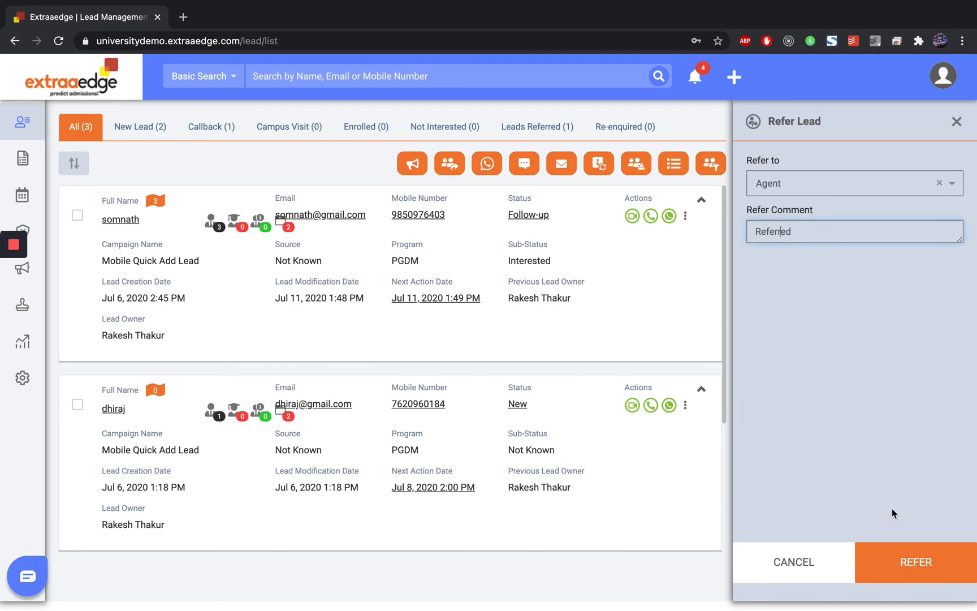
mouse_move(915, 561)
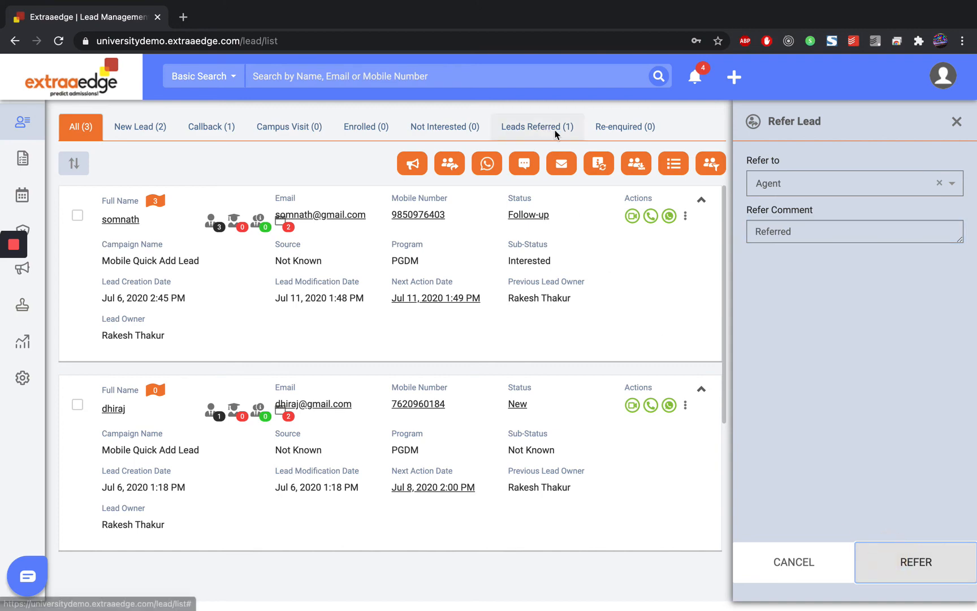
Step: Switch to the Leads Referred tab, now counting 6 referred leads
left_click(914, 561)
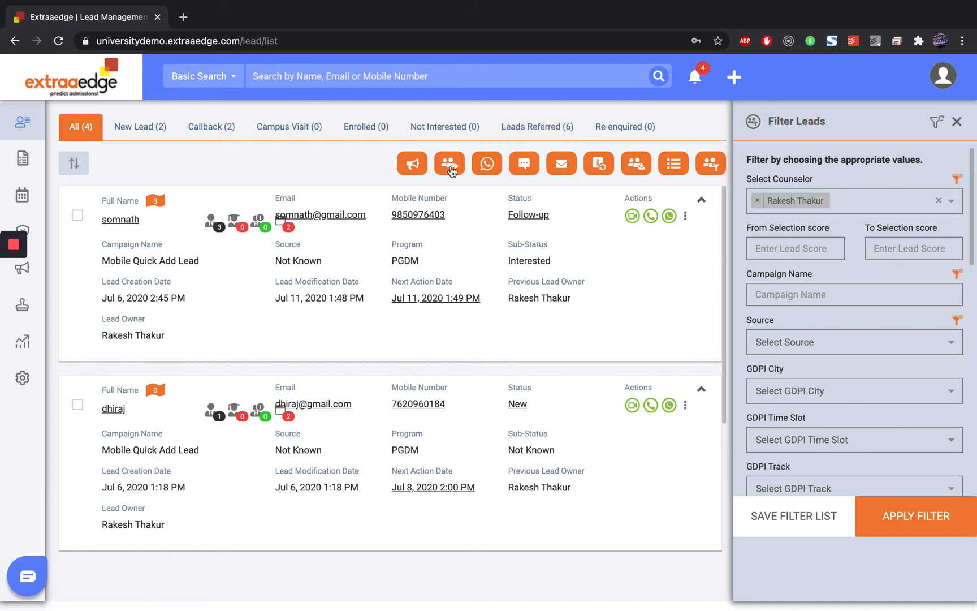
mouse_move(449, 163)
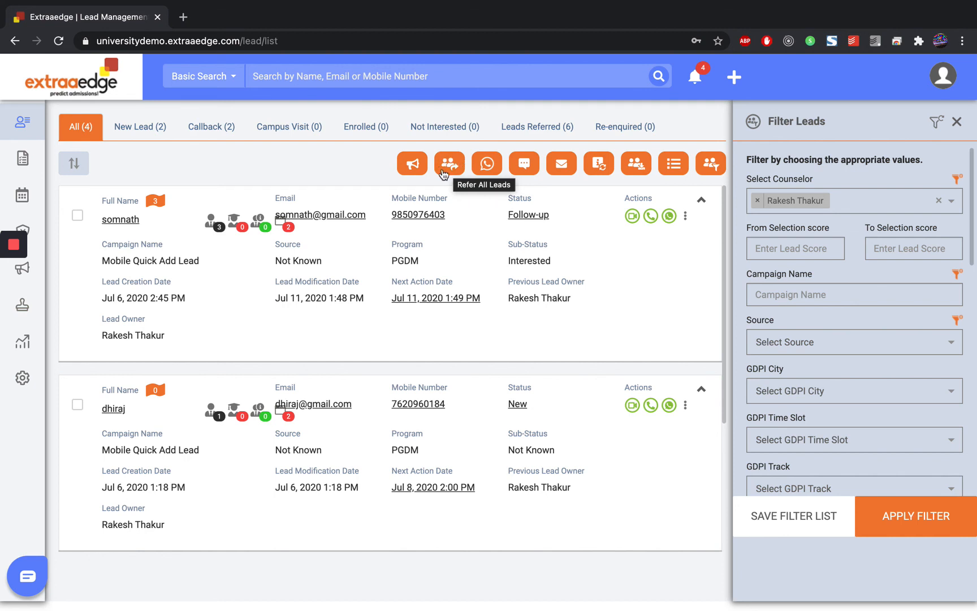